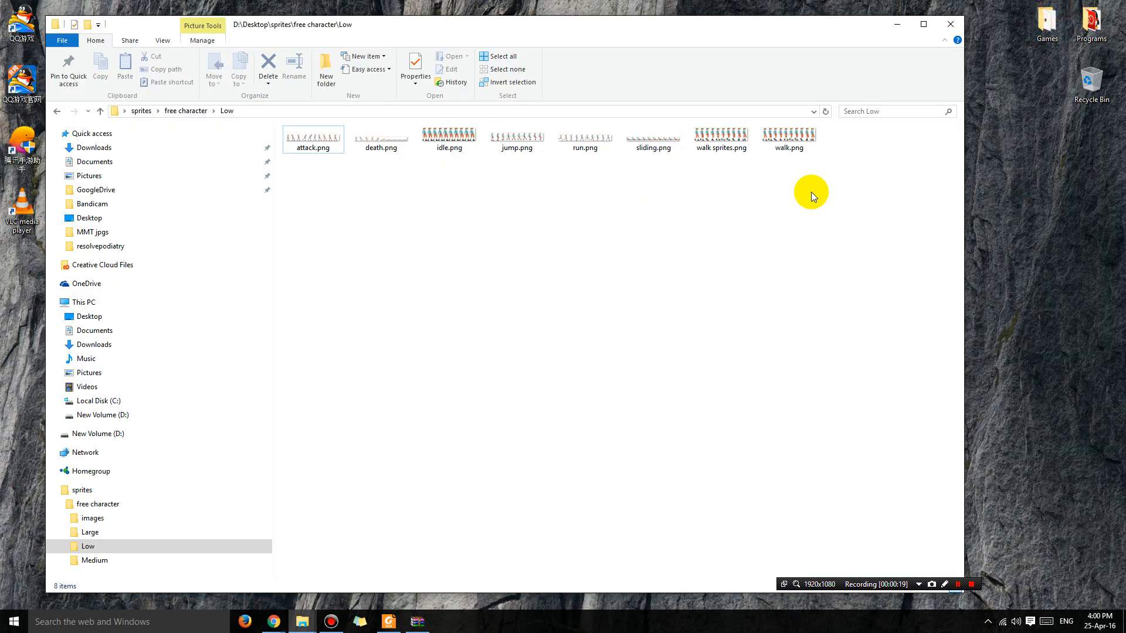
Step: Preview the attack.png sprite sheet in the Low folder, then dismiss the preview
click(313, 138)
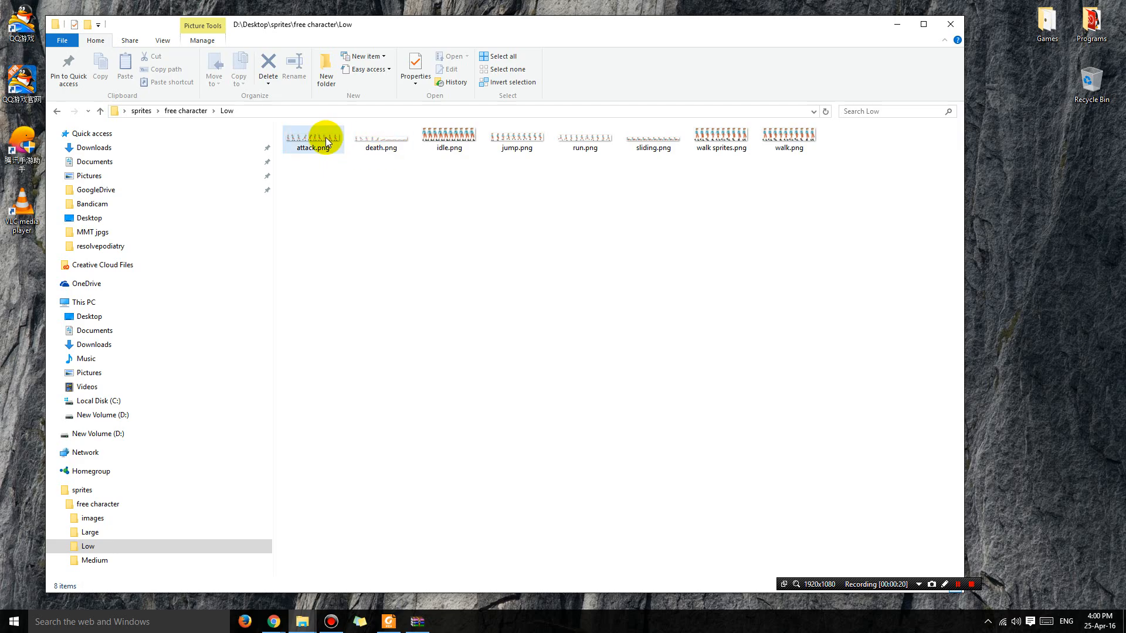
double_click(313, 137)
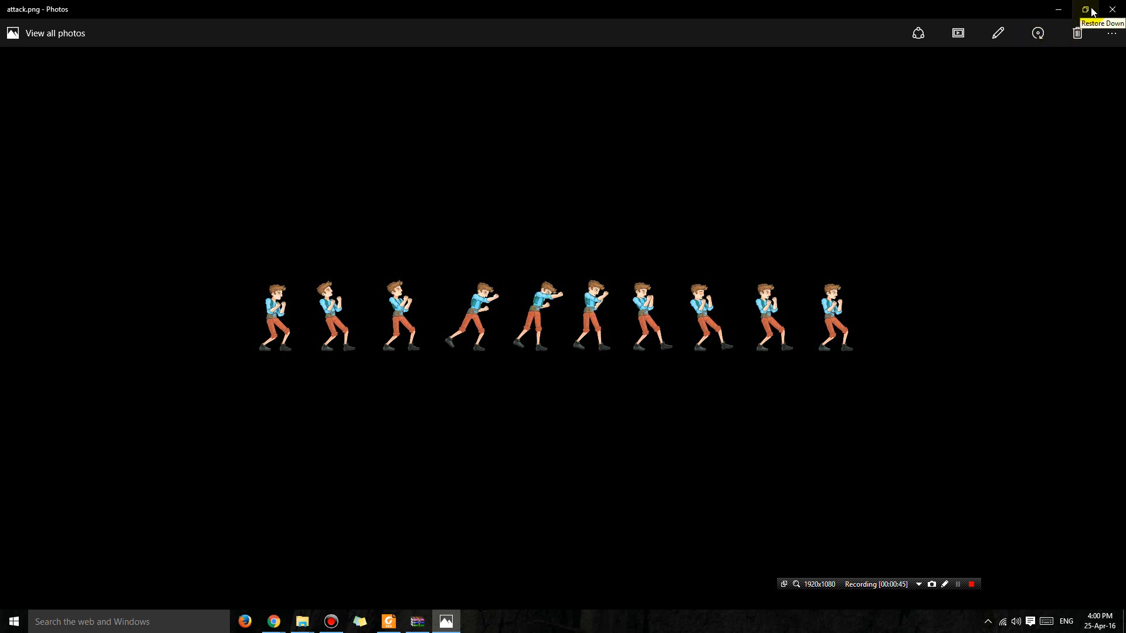
click(1086, 9)
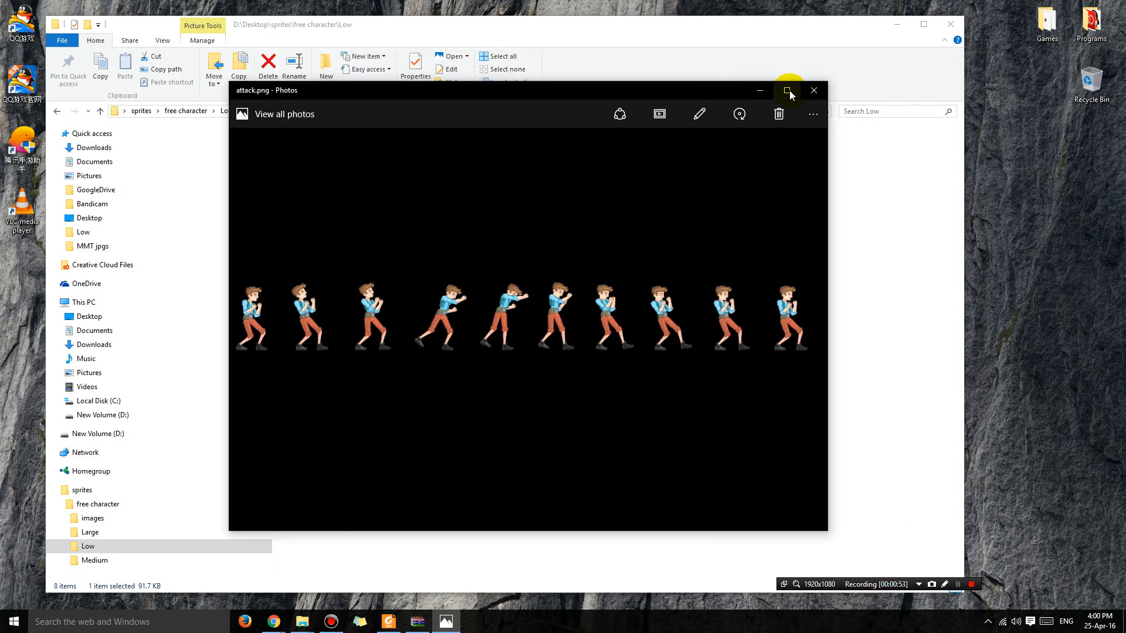
mouse_move(814, 90)
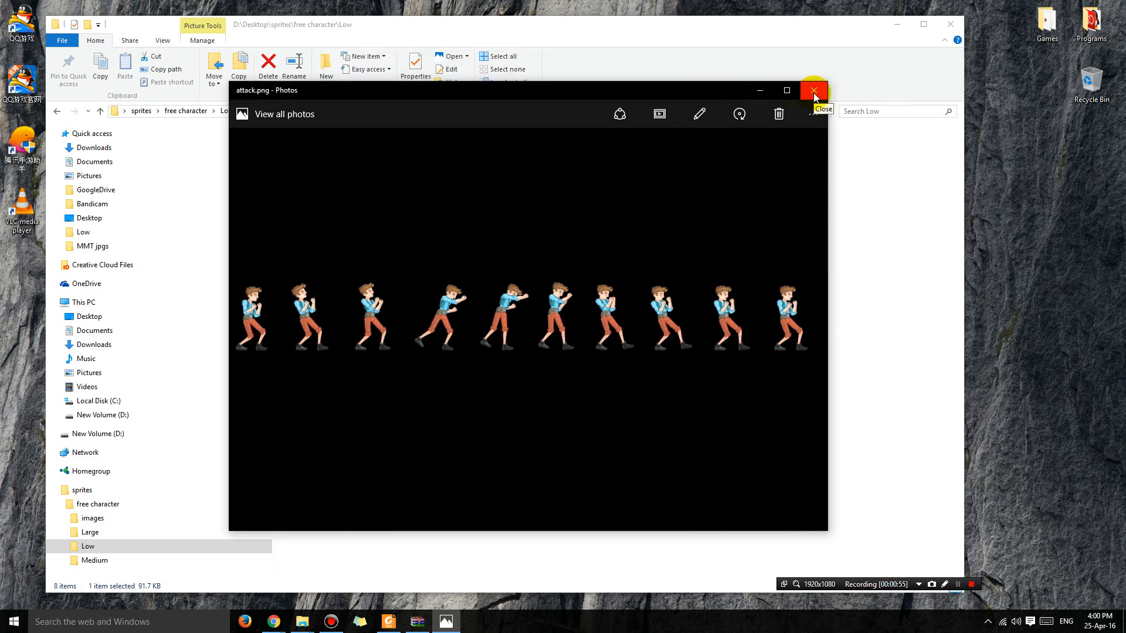
click(814, 90)
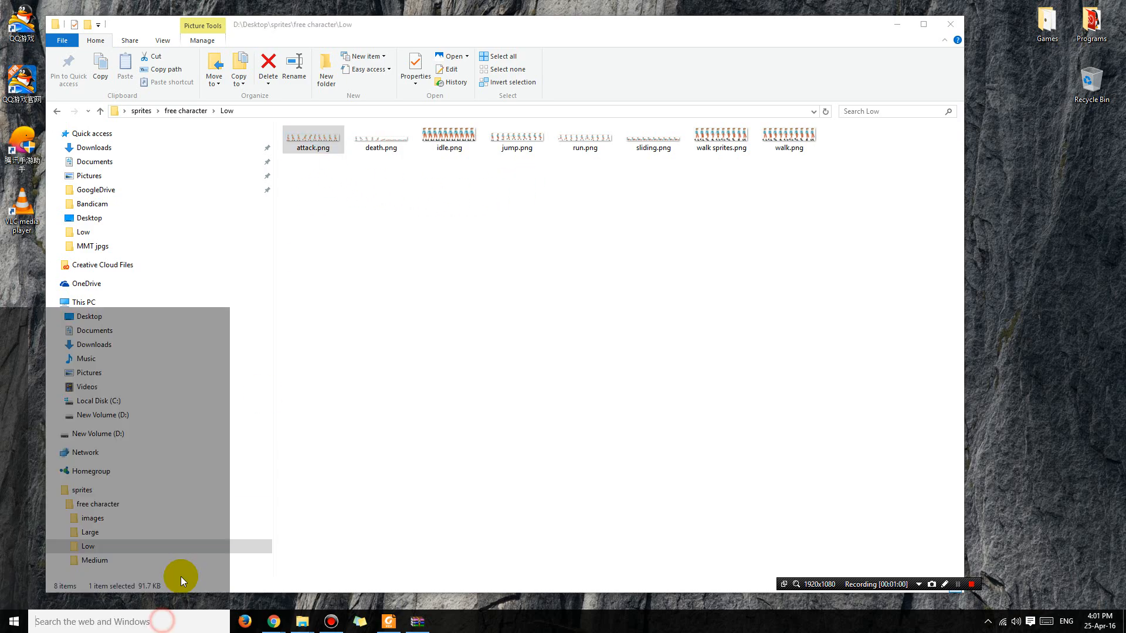
Step: Launch Adobe Photoshop CC 2015 from Windows search with 'photo'
text(photo)
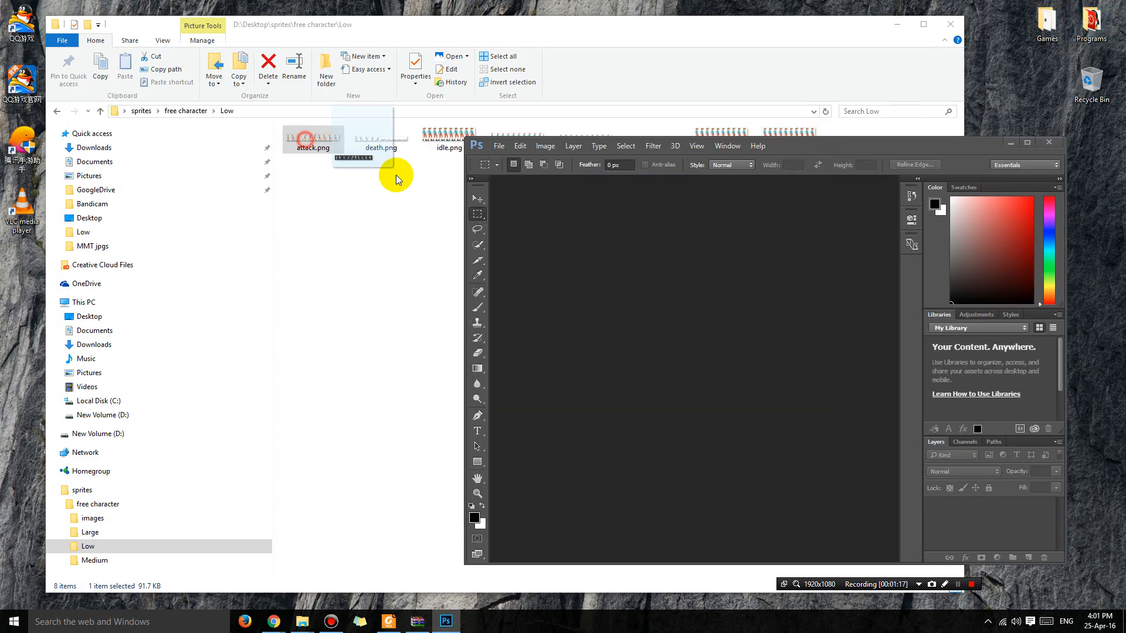
Step: Open attack.png as a Photoshop document showing the ten-frame sprite strip
double_click(313, 137)
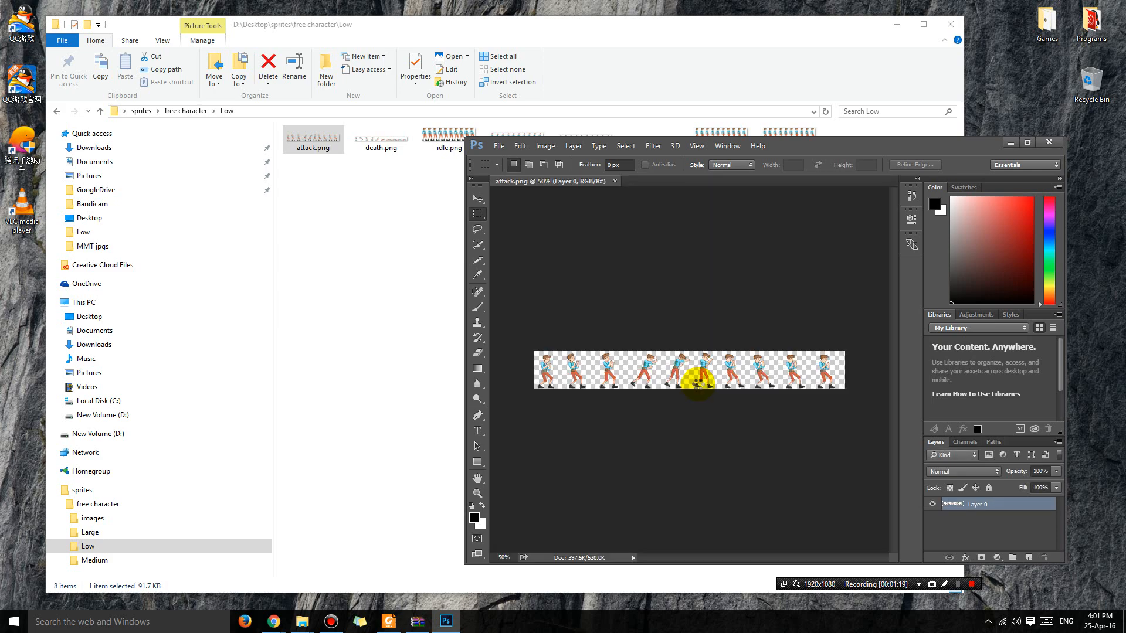
mouse_move(690, 325)
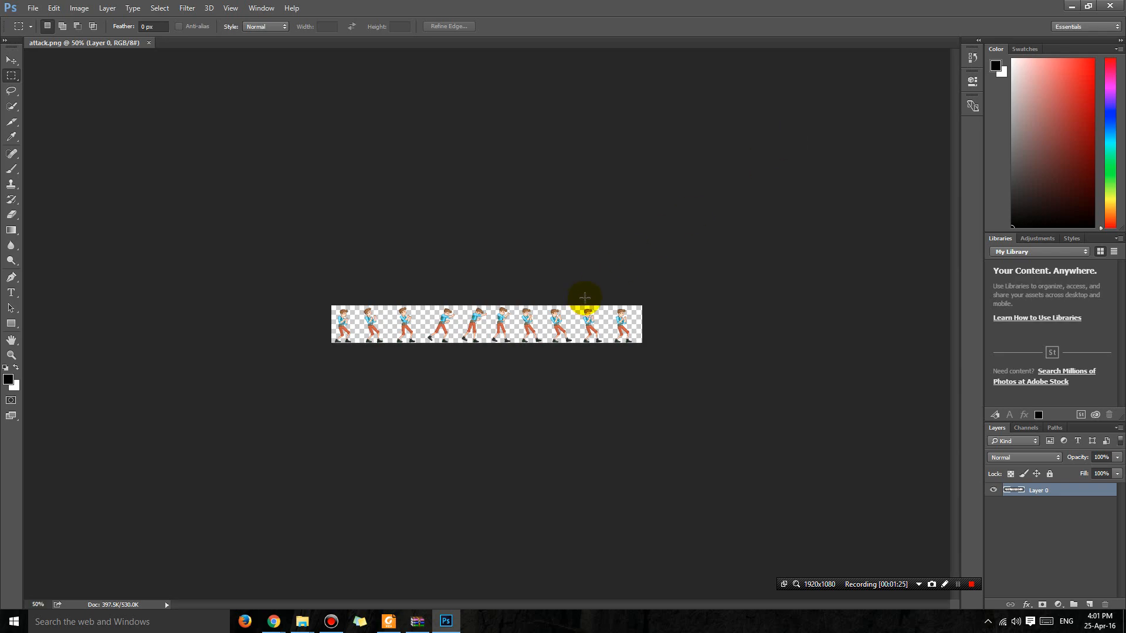
mouse_move(625, 422)
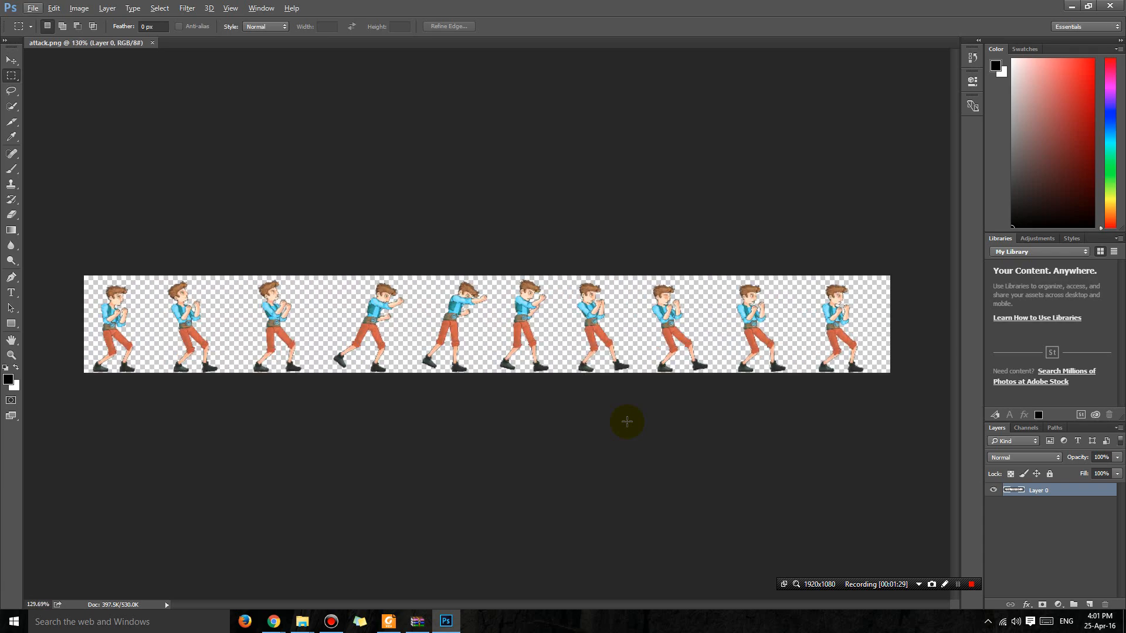
mouse_move(598, 407)
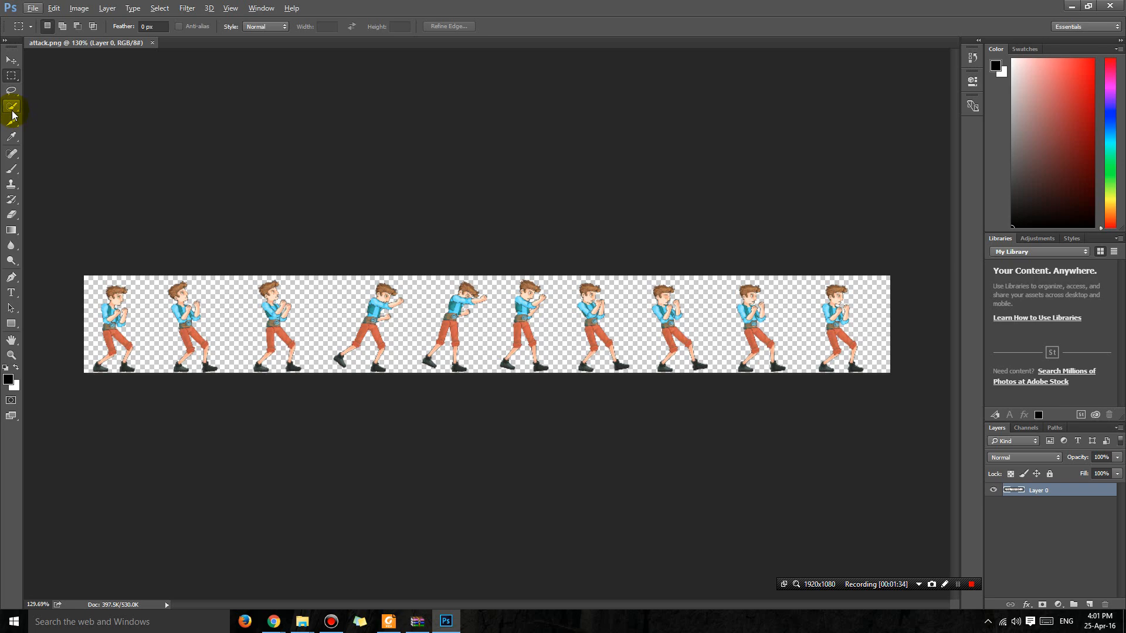
mouse_move(12, 115)
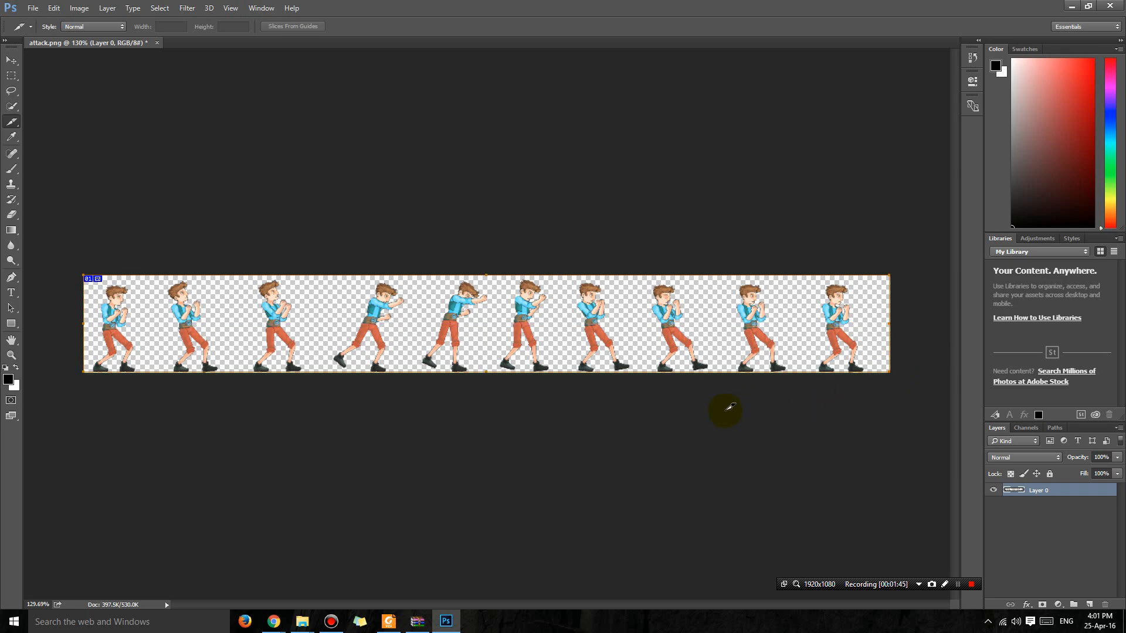
mouse_move(319, 299)
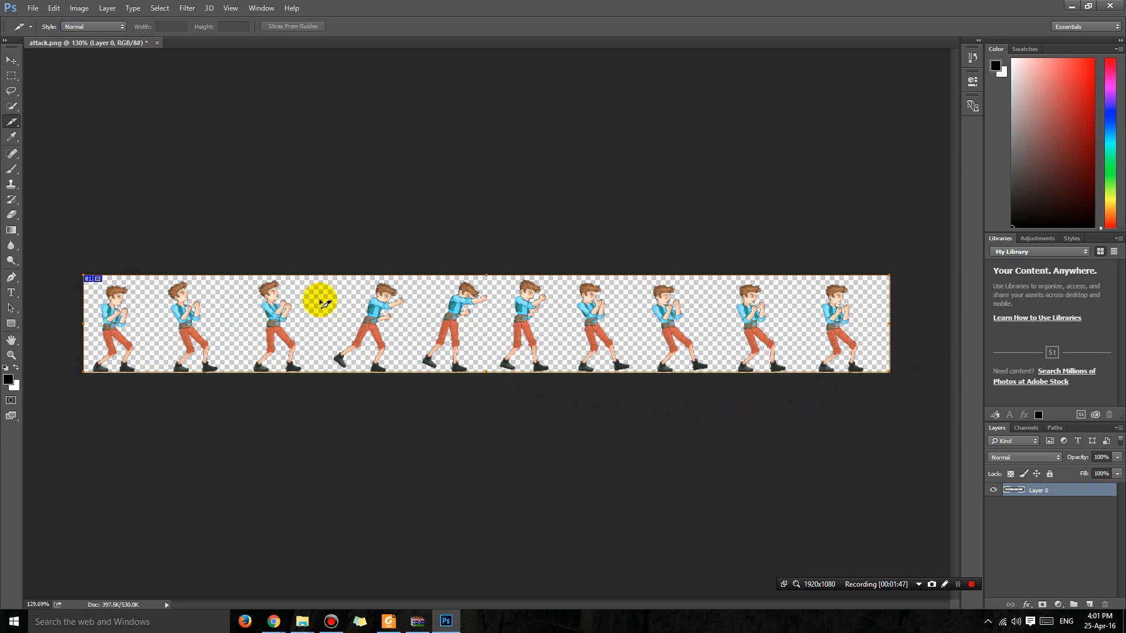
Step: Bring up the slice actions for the slice spanning the whole attack strip
right_click(319, 302)
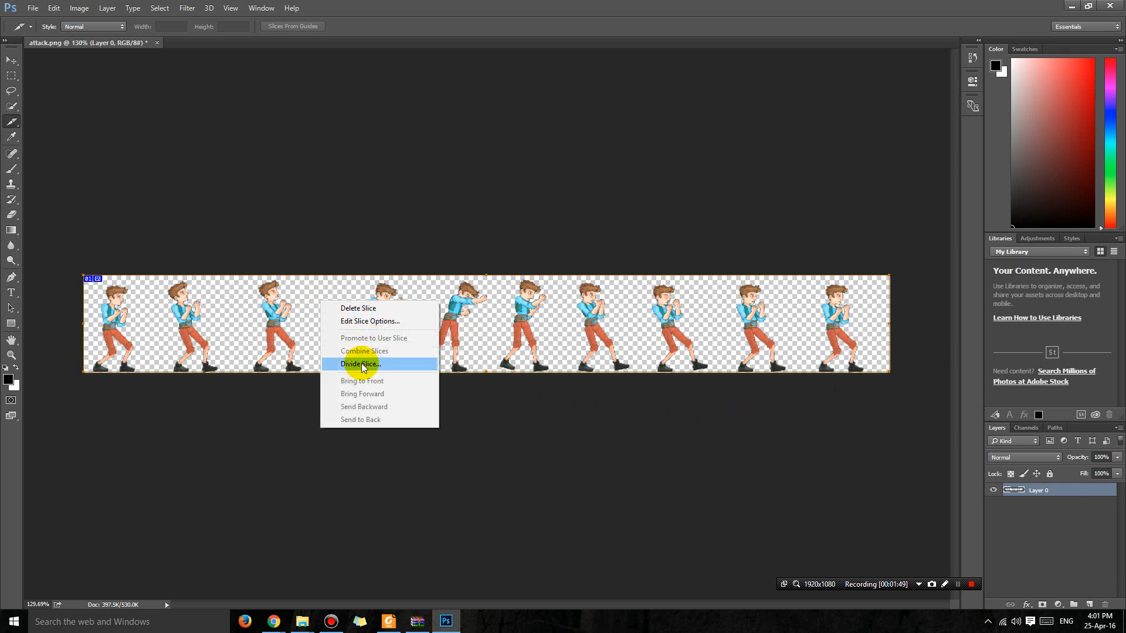
Step: Divide the slice horizontally into 10 evenly spaced slices, one per attack frame
click(360, 363)
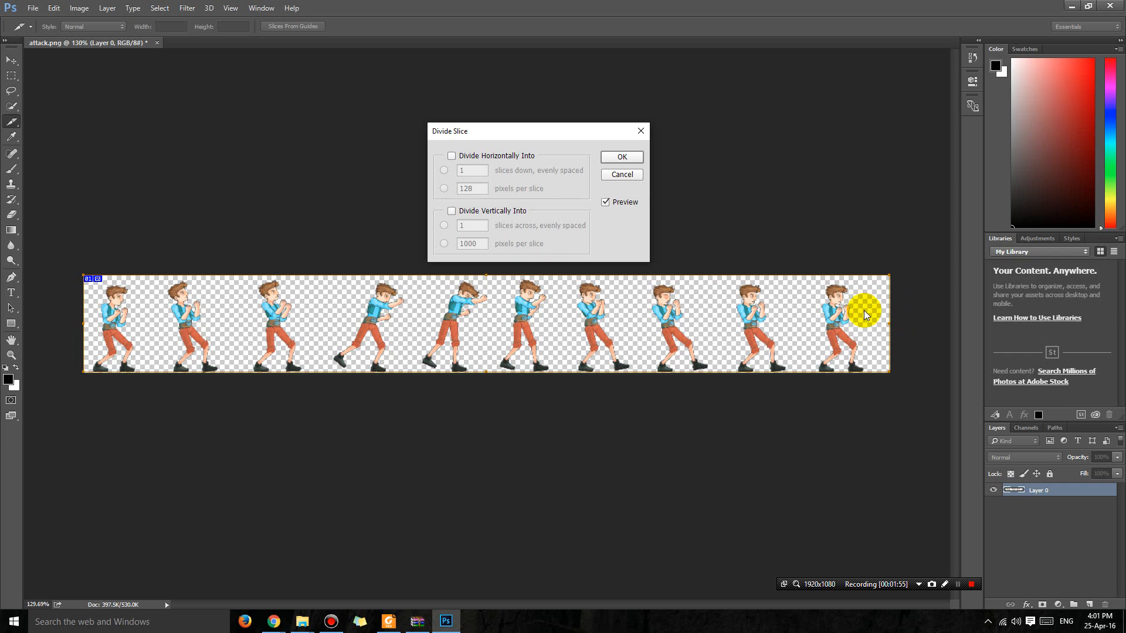
mouse_move(834, 307)
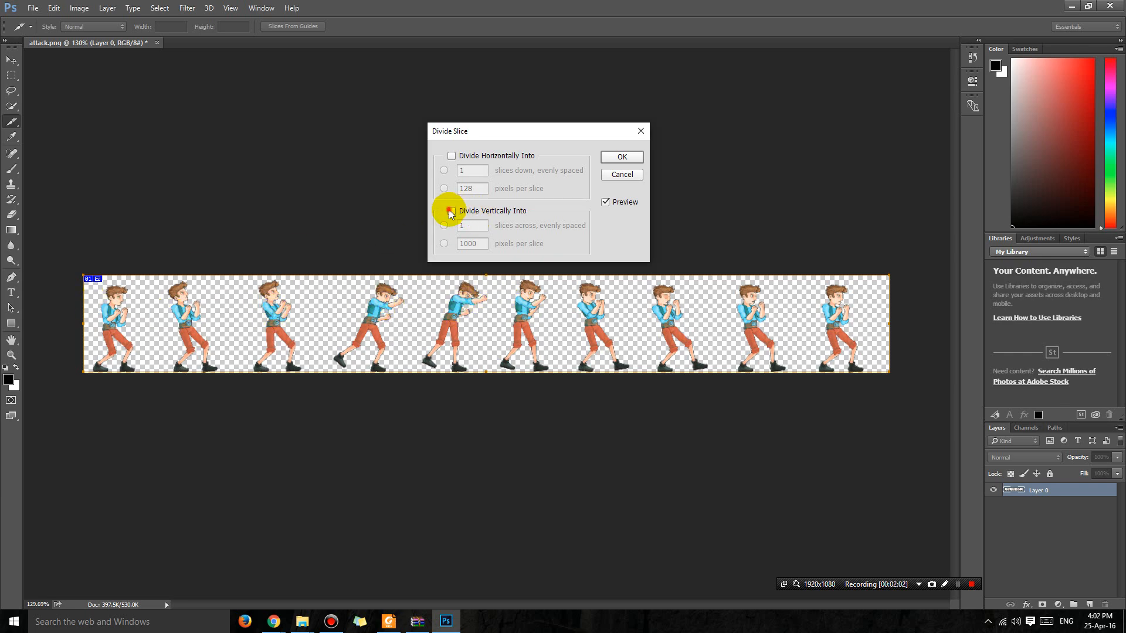
click(450, 210)
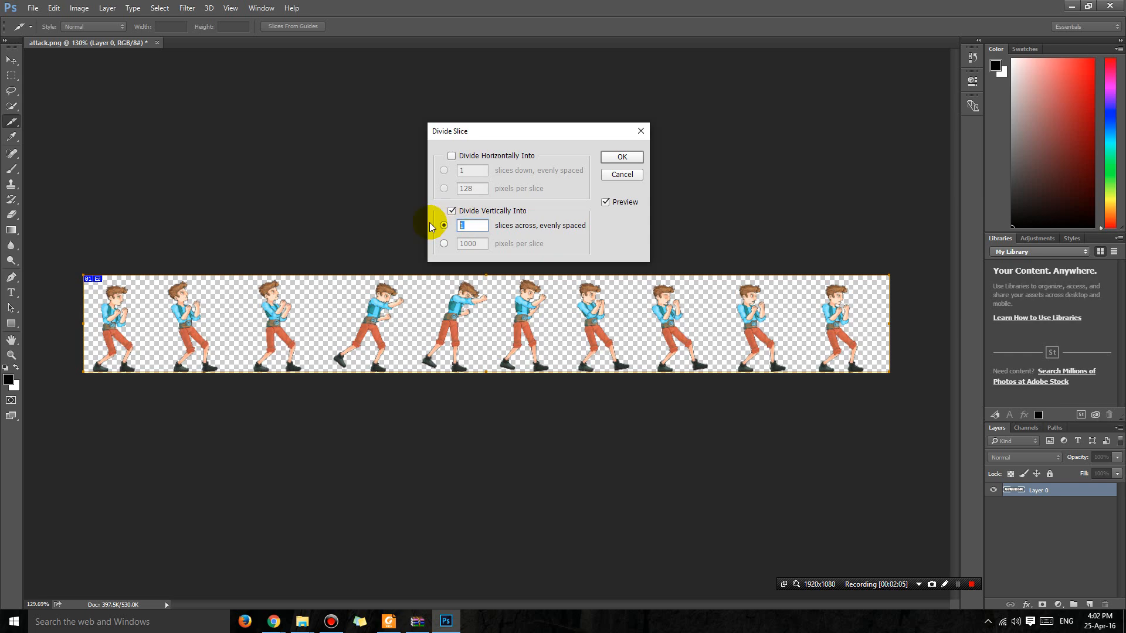
text(10)
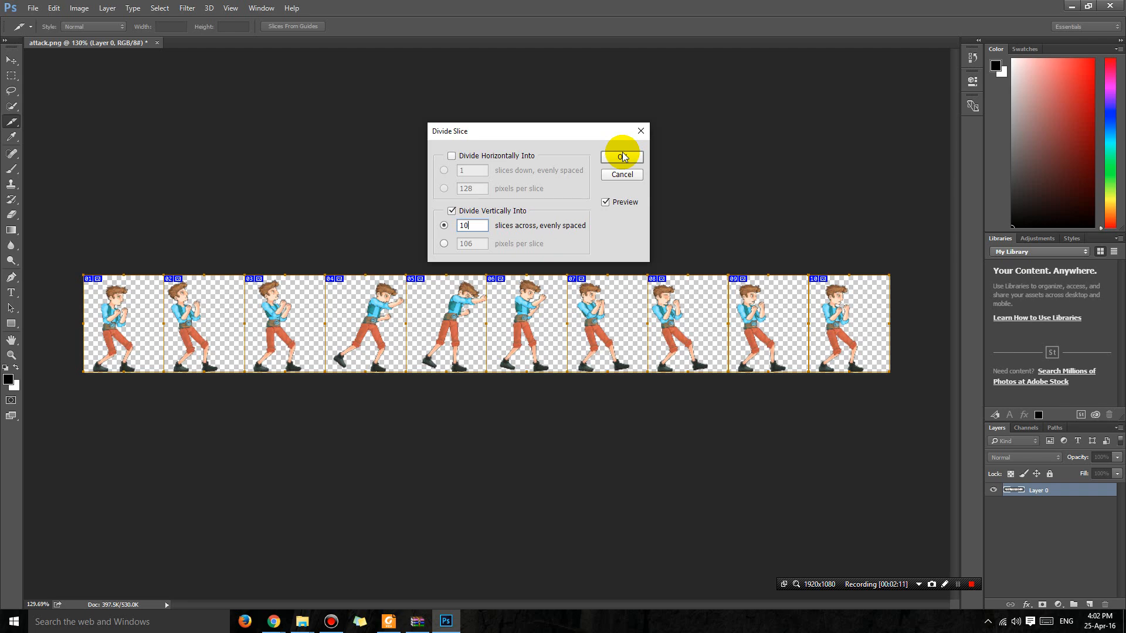
click(621, 156)
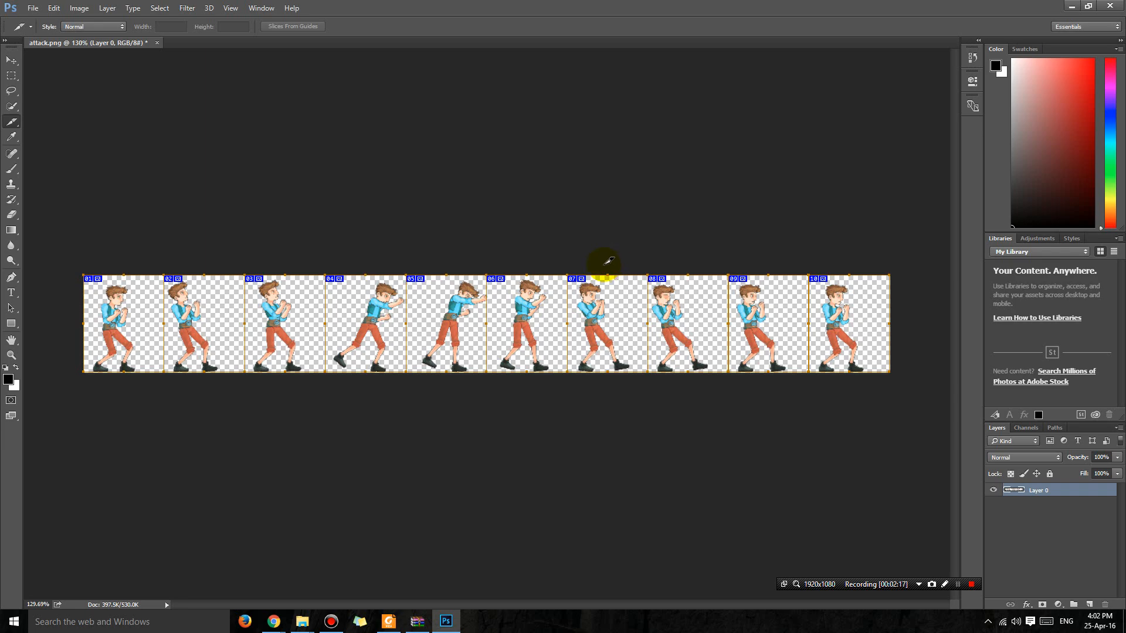
mouse_move(447, 219)
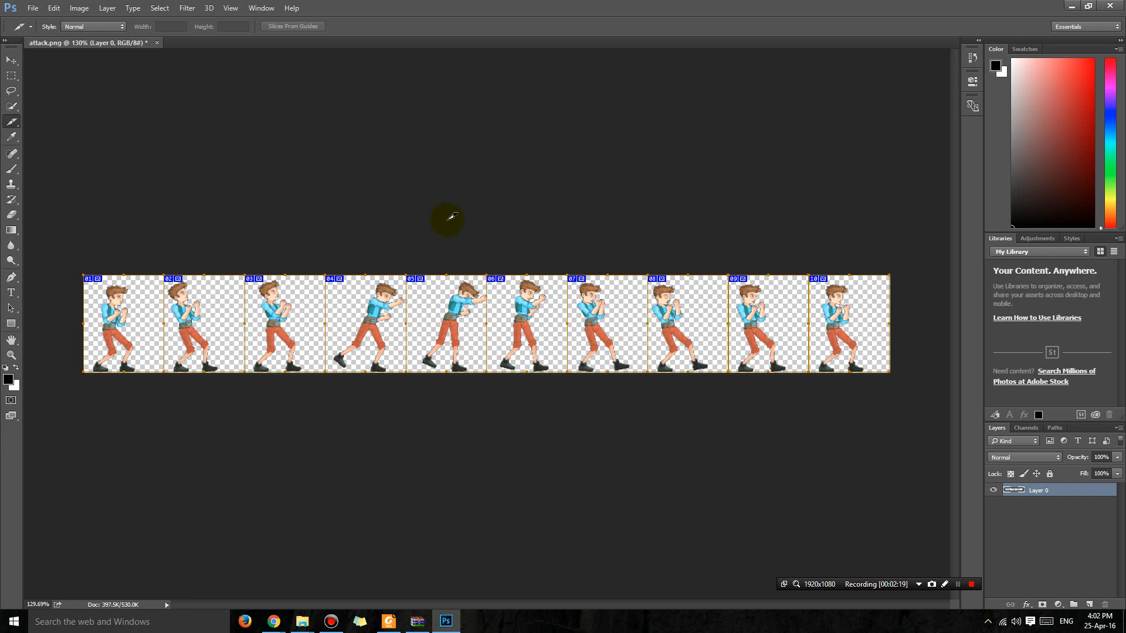
click(32, 8)
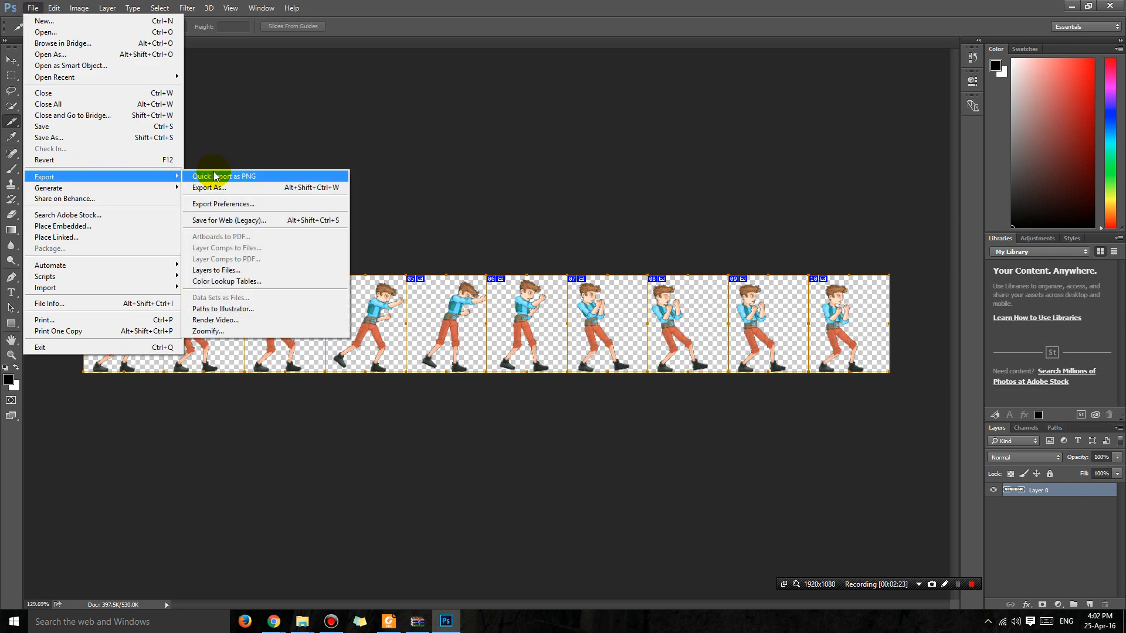
mouse_move(230, 219)
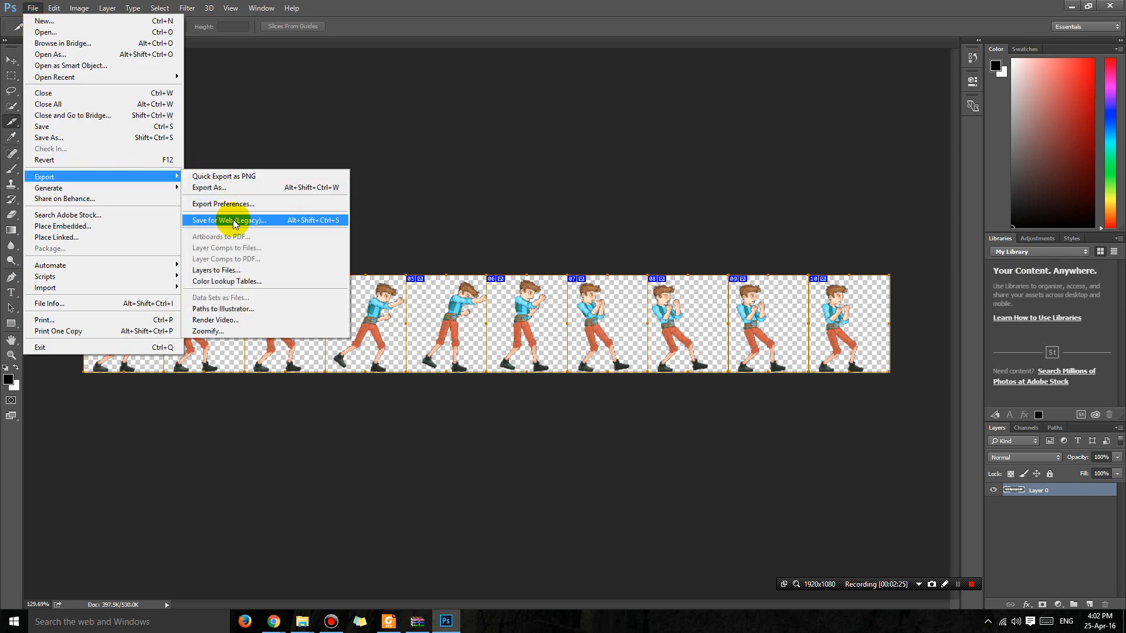
Step: Set Save for Web (Legacy) to the PNG-24 preset with transparency
click(229, 220)
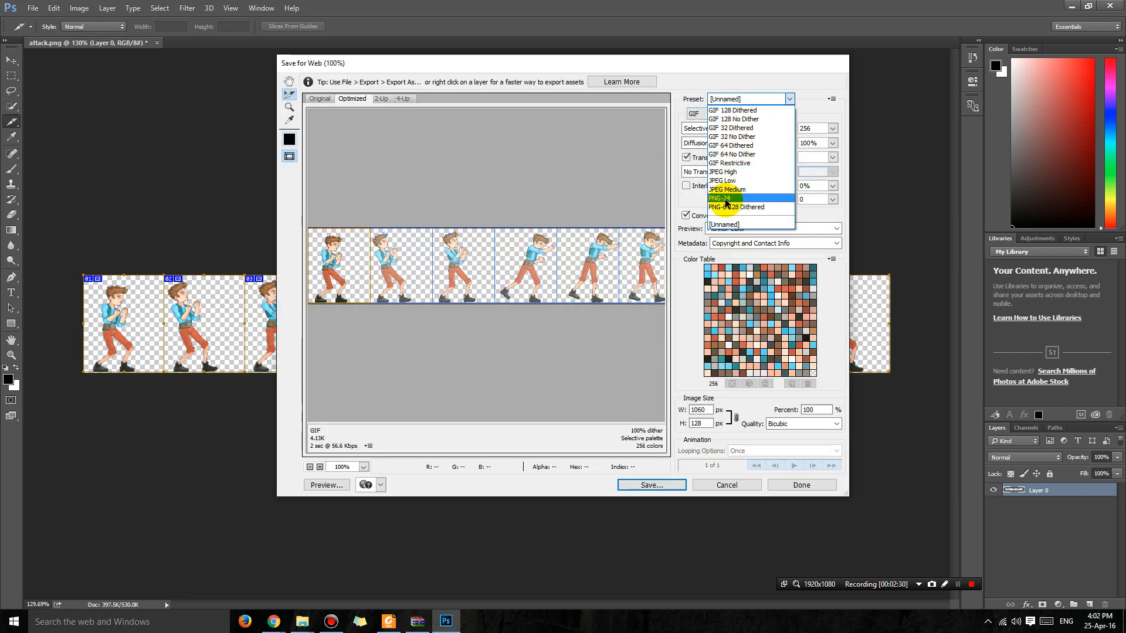
click(720, 198)
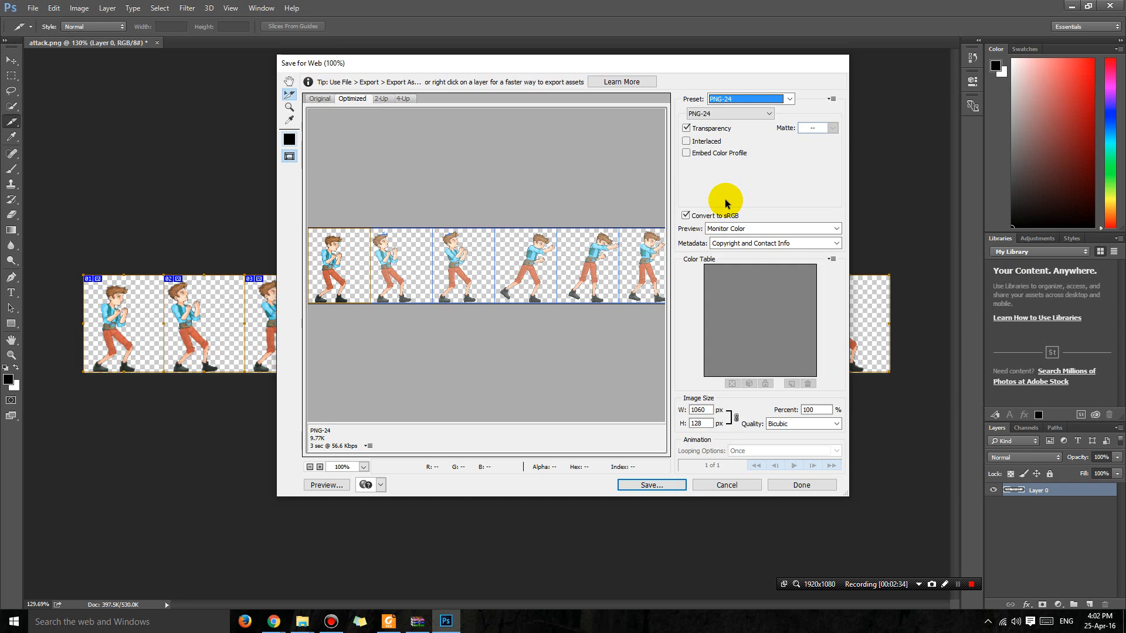
mouse_move(706, 453)
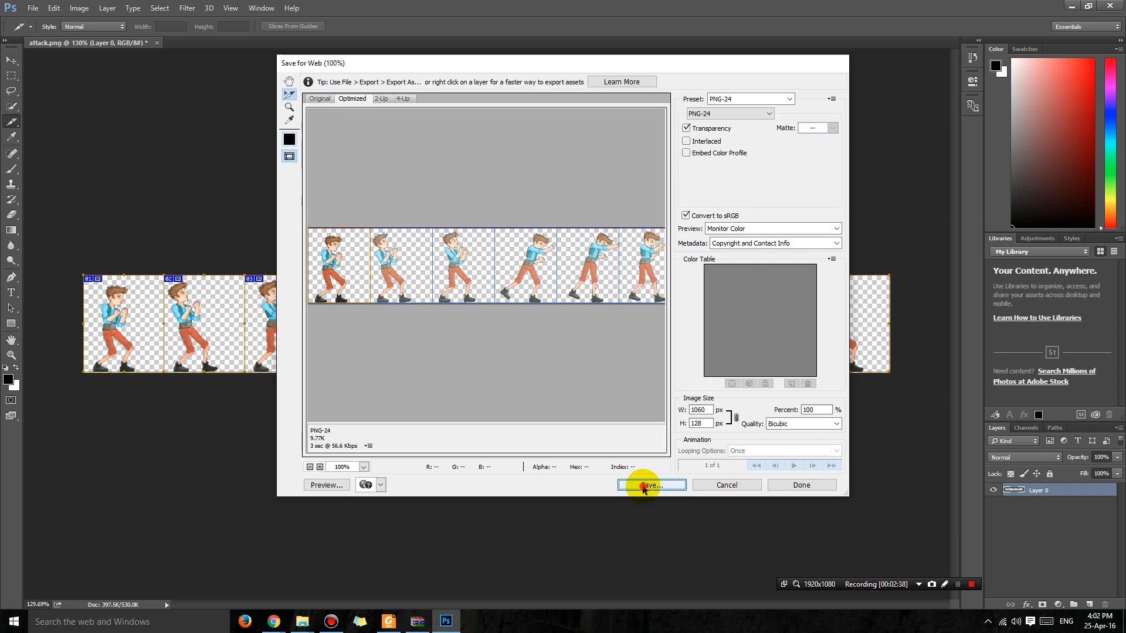
Step: Save all slices into a newly created 'attack separated' folder
click(651, 484)
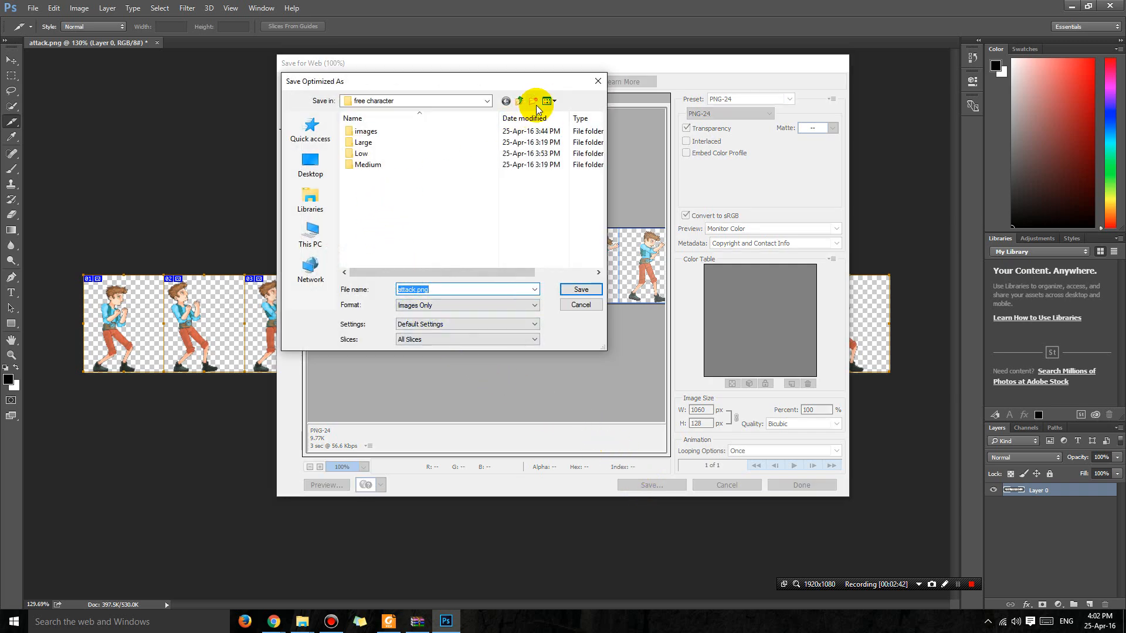
click(535, 101)
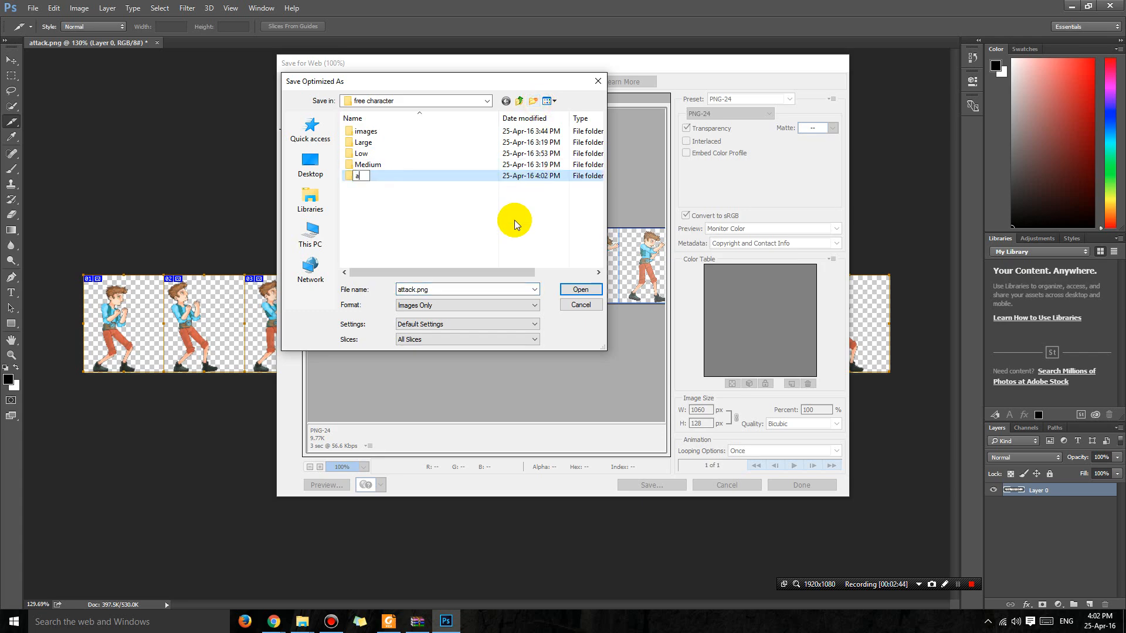
text(ttack separated)
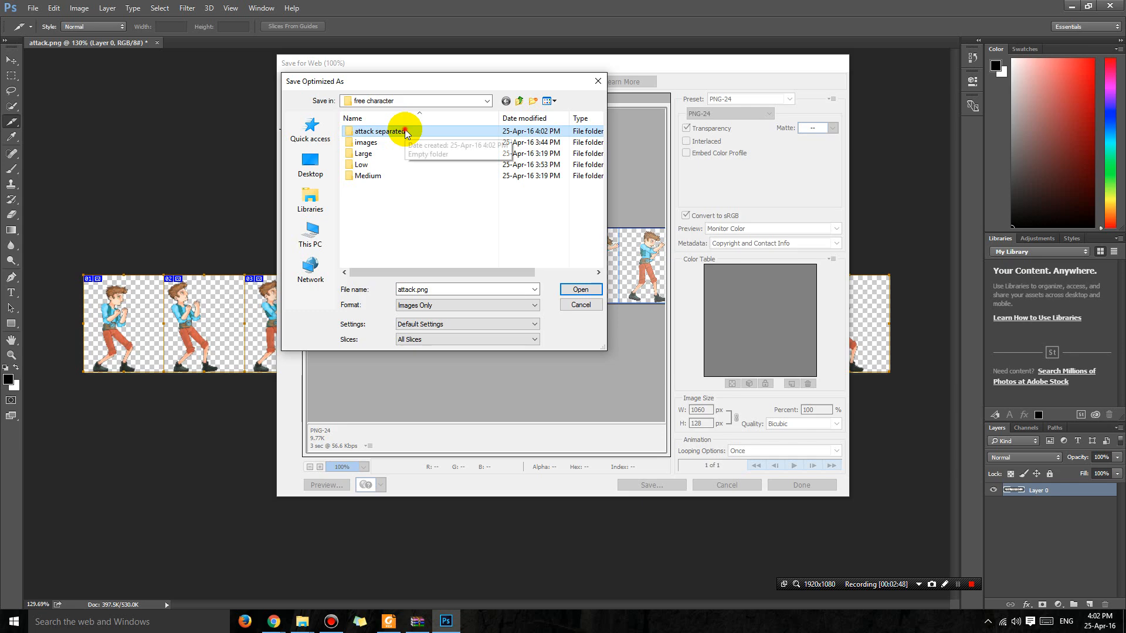
double_click(382, 130)
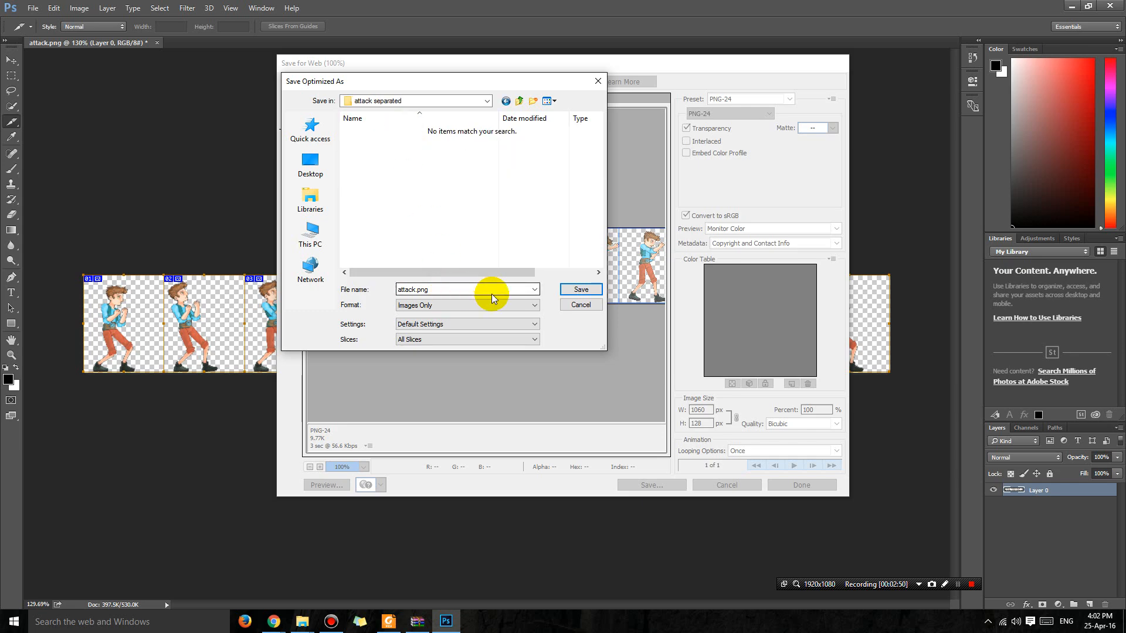
click(578, 289)
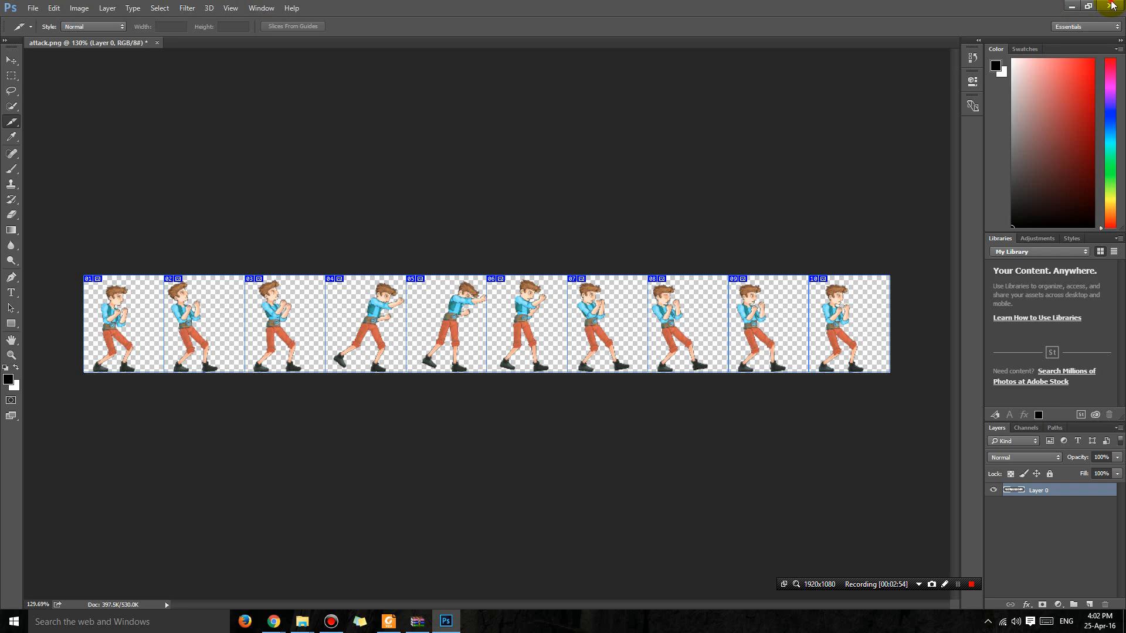
Step: Quit Photoshop, answering the unsaved-changes prompt
click(1114, 5)
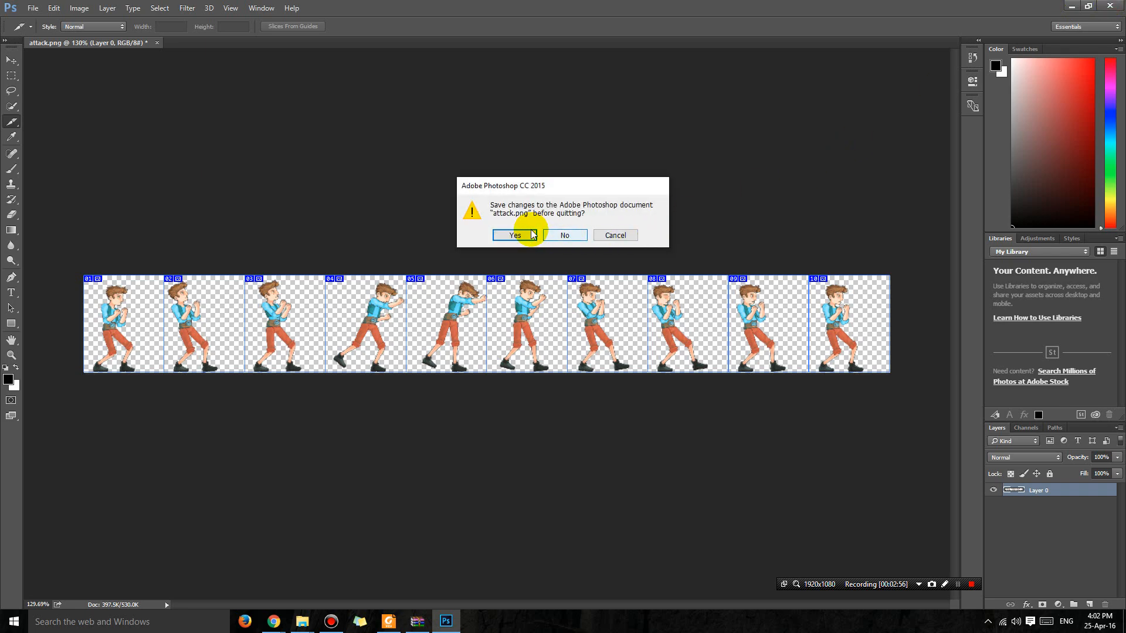
click(564, 235)
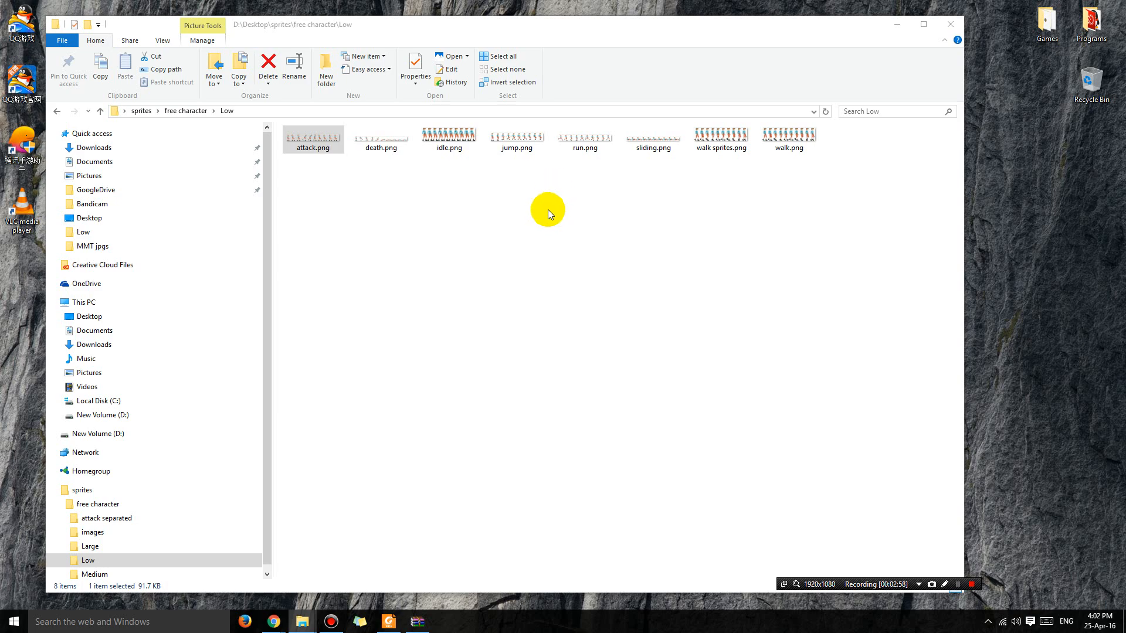
Step: Browse to attack separated > images showing frames attack_01 through attack_10, selecting attack_06.gif
click(185, 110)
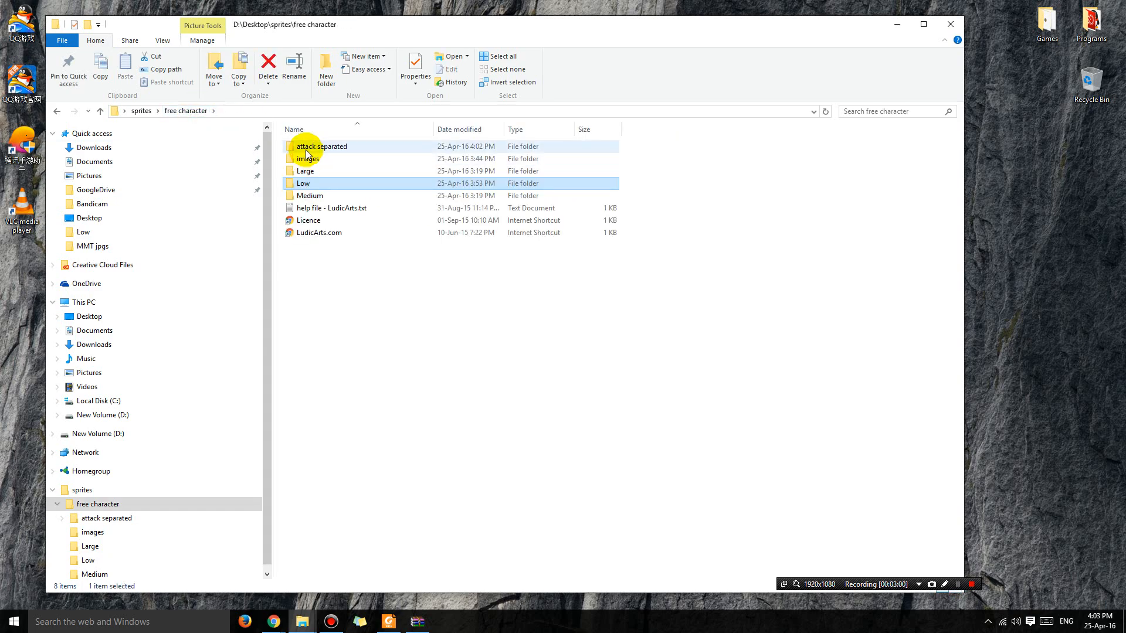
double_click(321, 147)
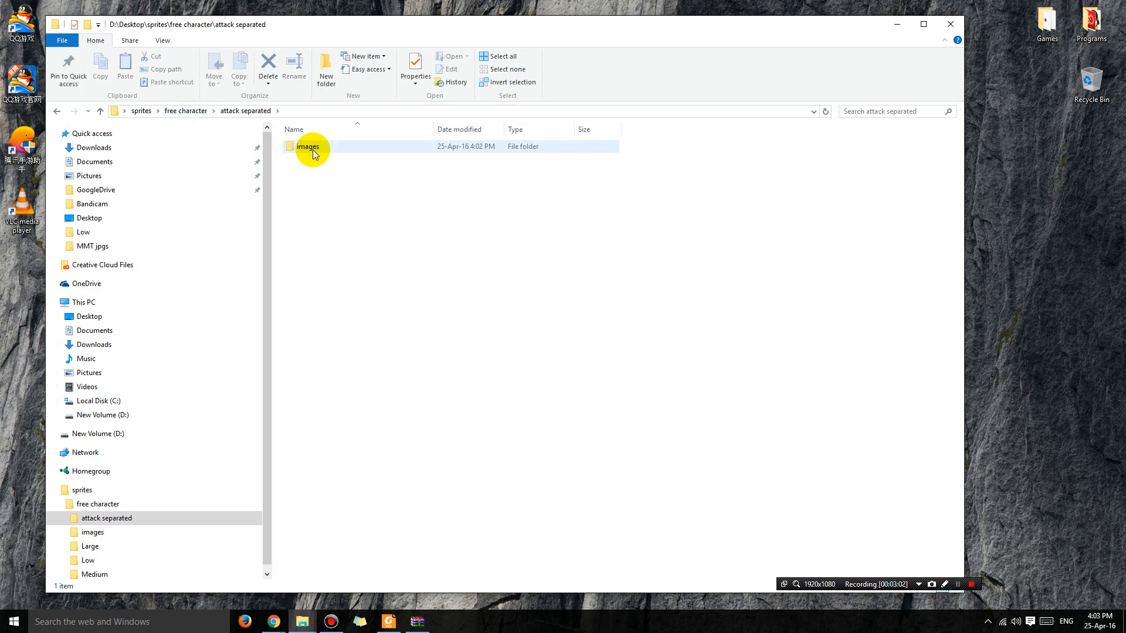
double_click(308, 146)
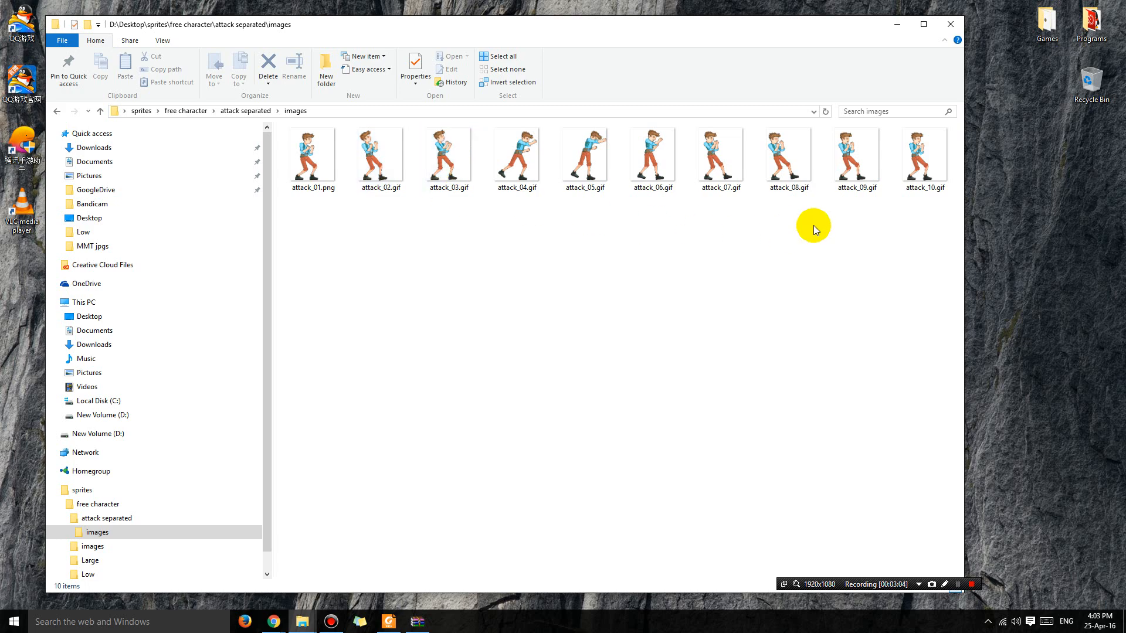
click(652, 155)
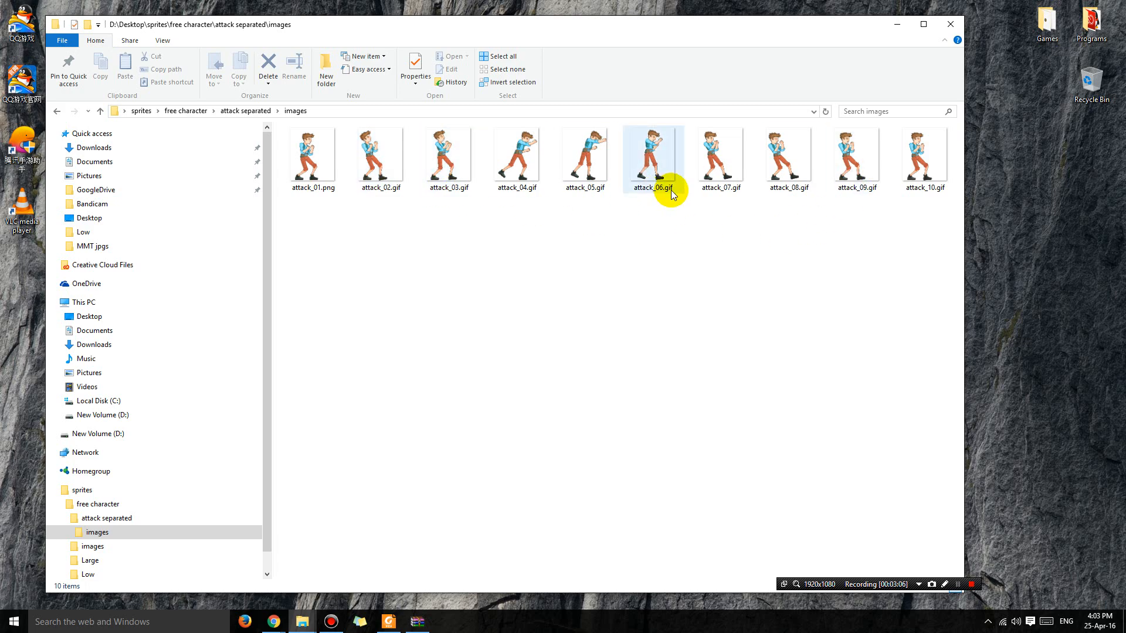